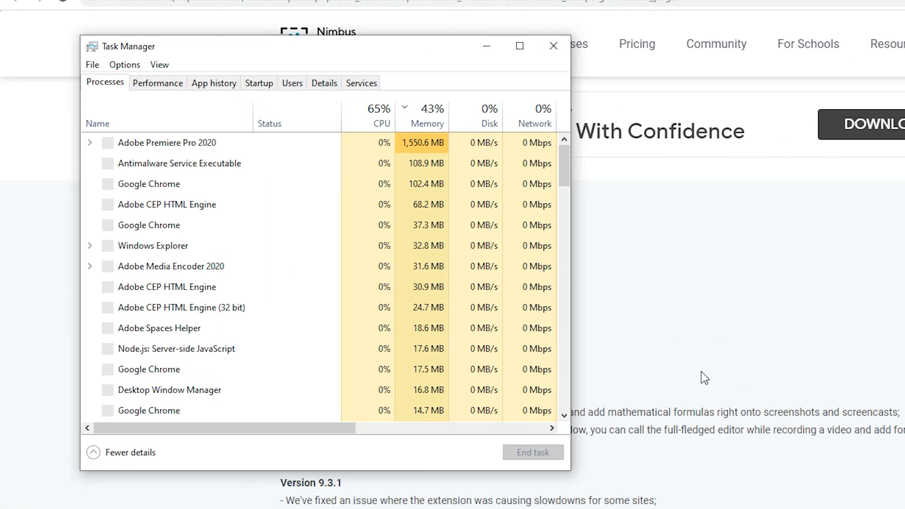
Locate VLC media player in the Processes list and show its End task menu
{"action": "left_click", "coordinate": [182, 308]}
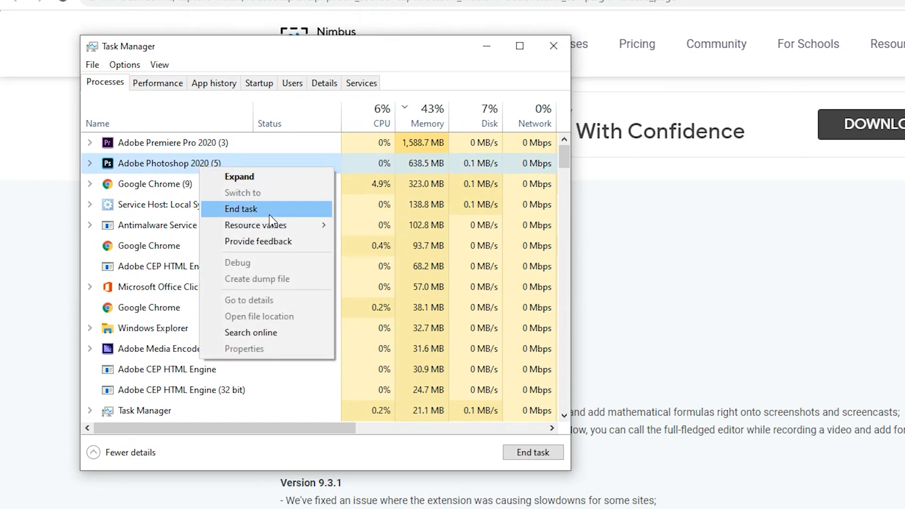
{"action": "left_click", "coordinate": [240, 209]}
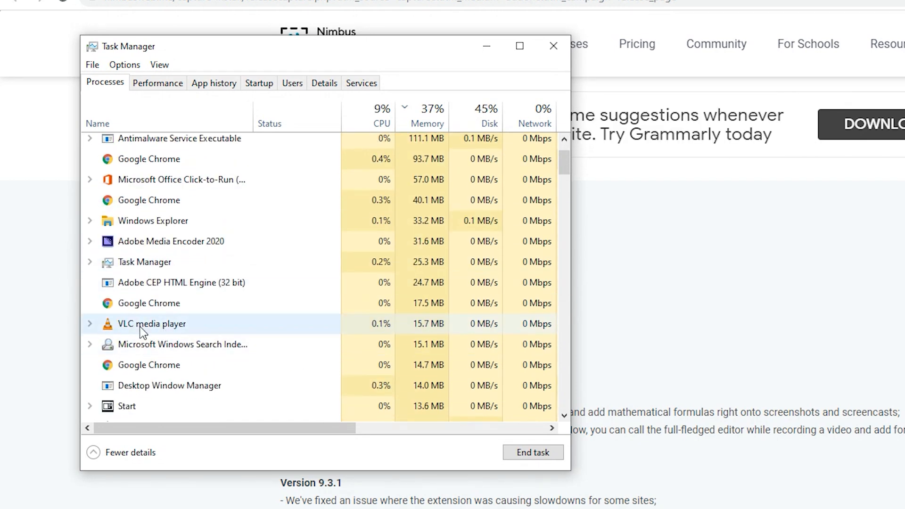
{"action": "right_click", "coordinate": [146, 324]}
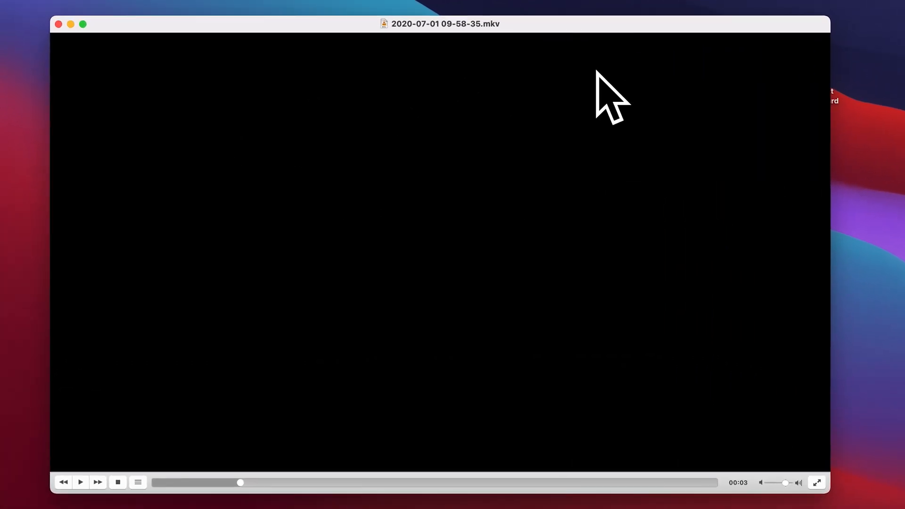
{"action": "mouse_move", "coordinate": [878, 328]}
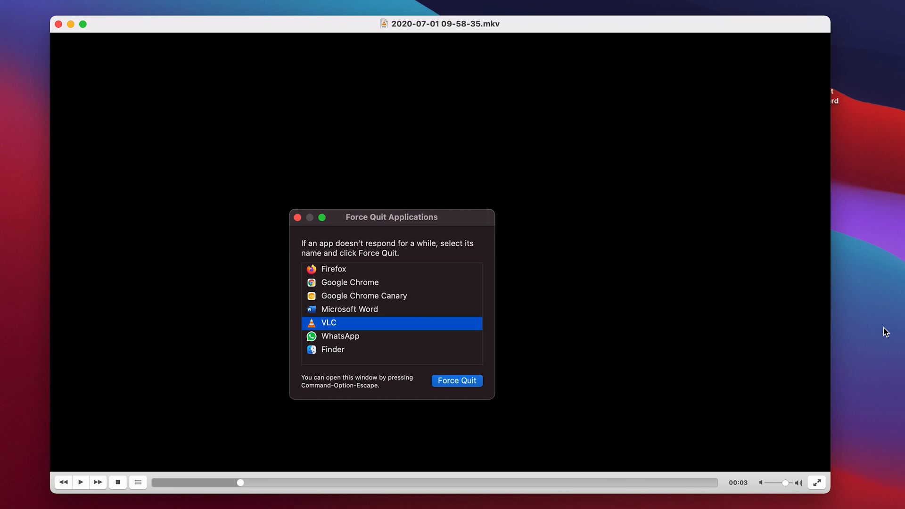
{"action": "mouse_move", "coordinate": [375, 228]}
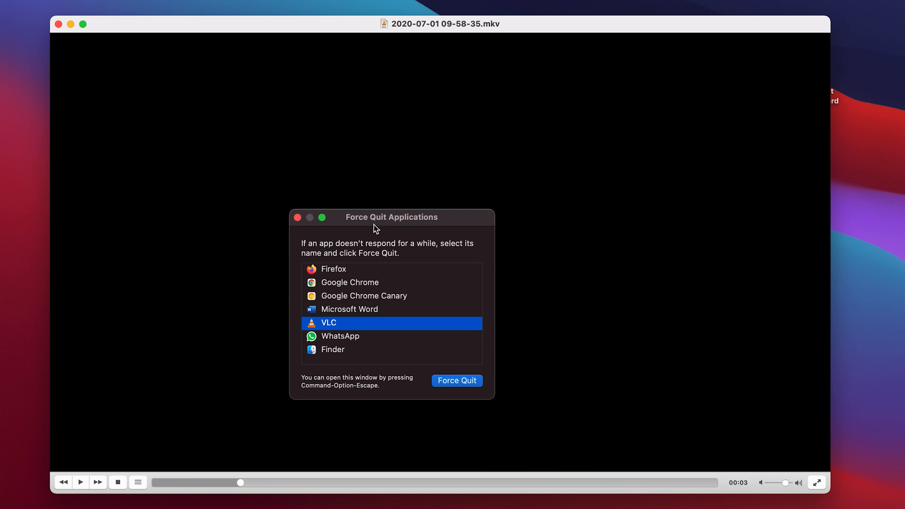
{"action": "mouse_move", "coordinate": [417, 228]}
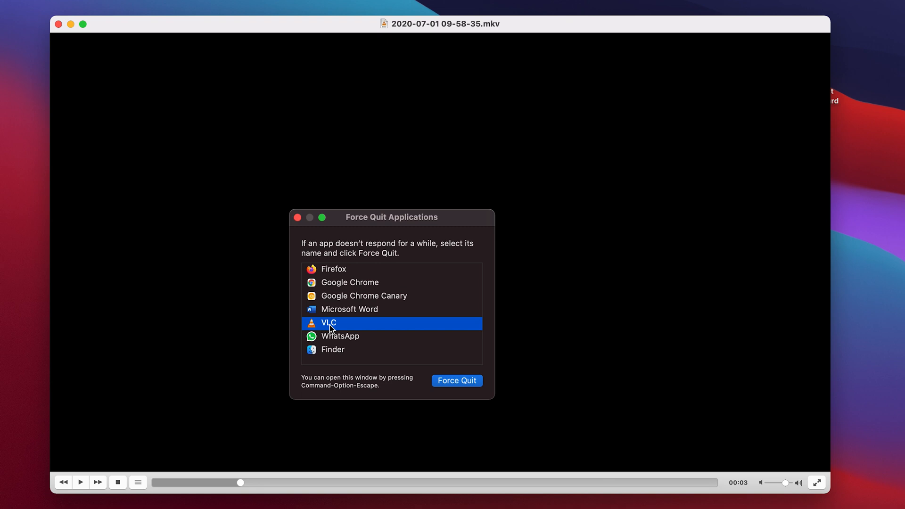
Select VLC in the list and request Force Quit, raising the confirmation prompt
{"action": "left_click", "coordinate": [457, 381]}
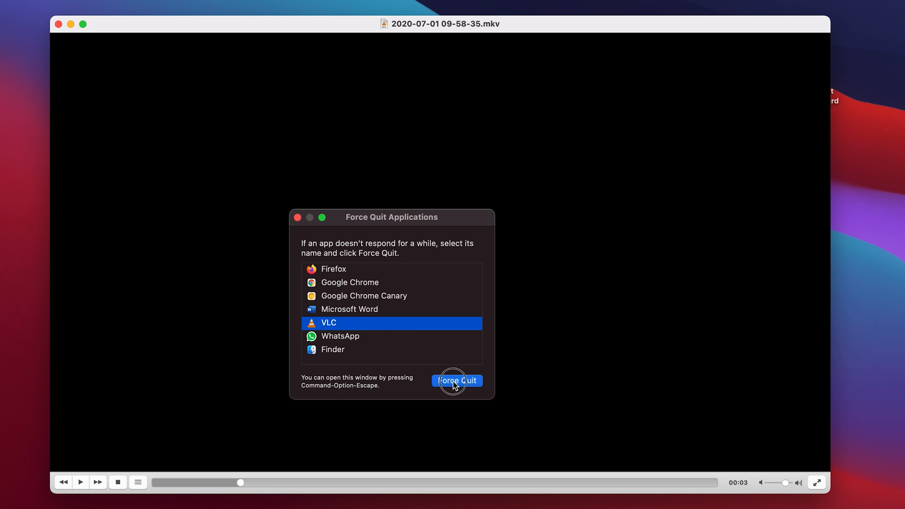
{"action": "left_click", "coordinate": [458, 381]}
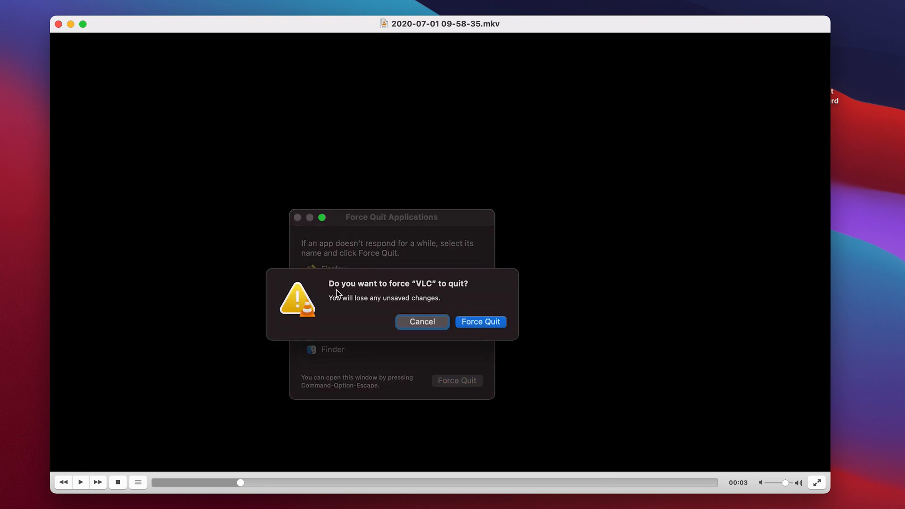
Confirm the alert so VLC is terminated and removed from the running apps list
{"action": "left_click", "coordinate": [481, 322]}
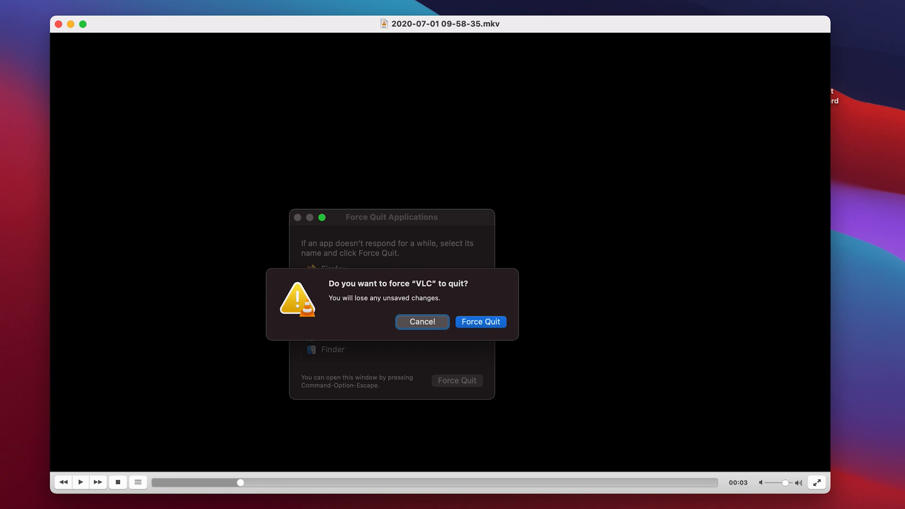
{"action": "mouse_move", "coordinate": [480, 328]}
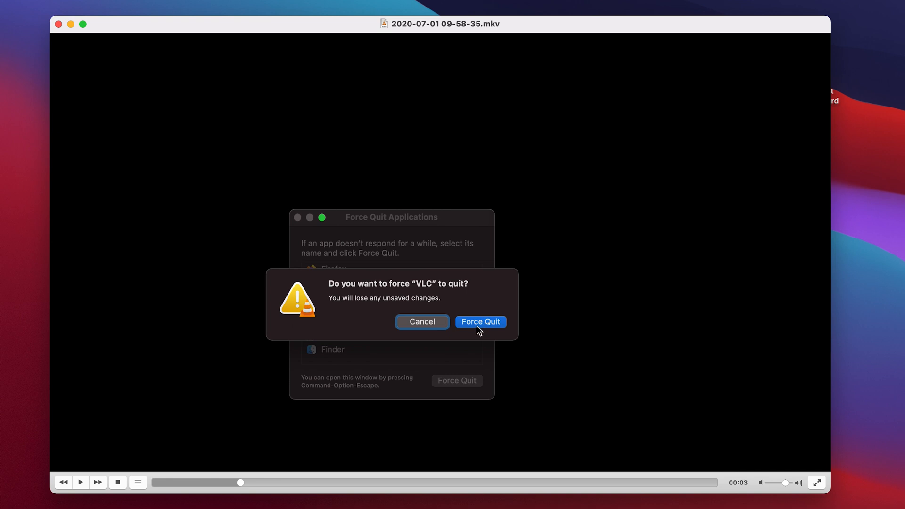
{"action": "left_click", "coordinate": [480, 322]}
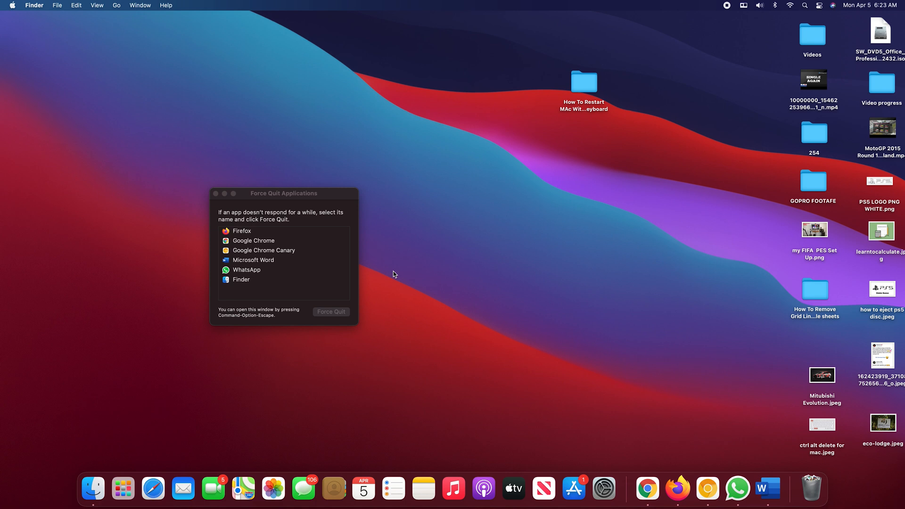
{"action": "mouse_move", "coordinate": [443, 238]}
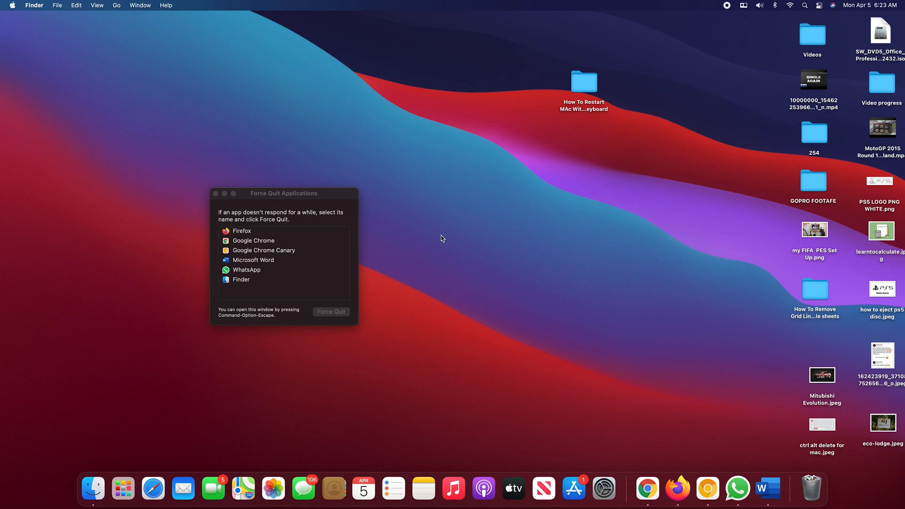